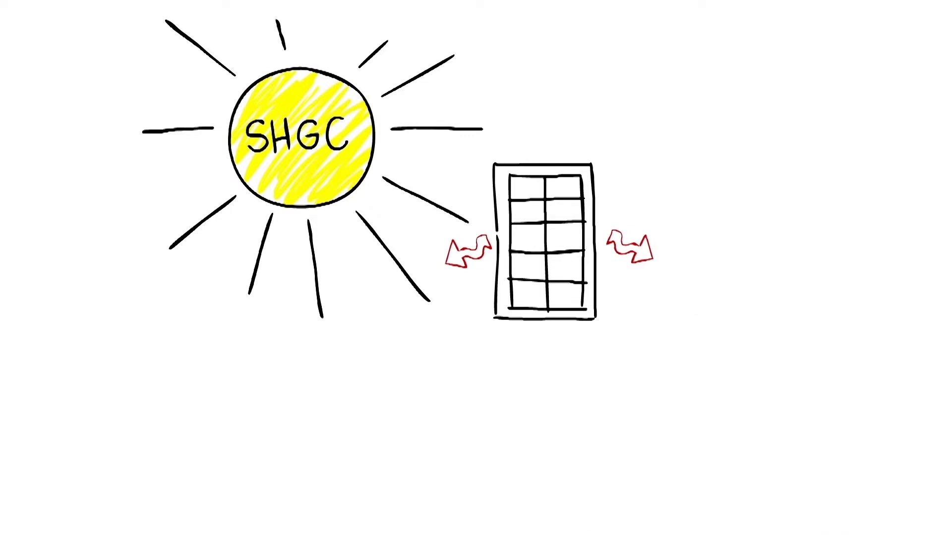
pyautogui.write('0.25')
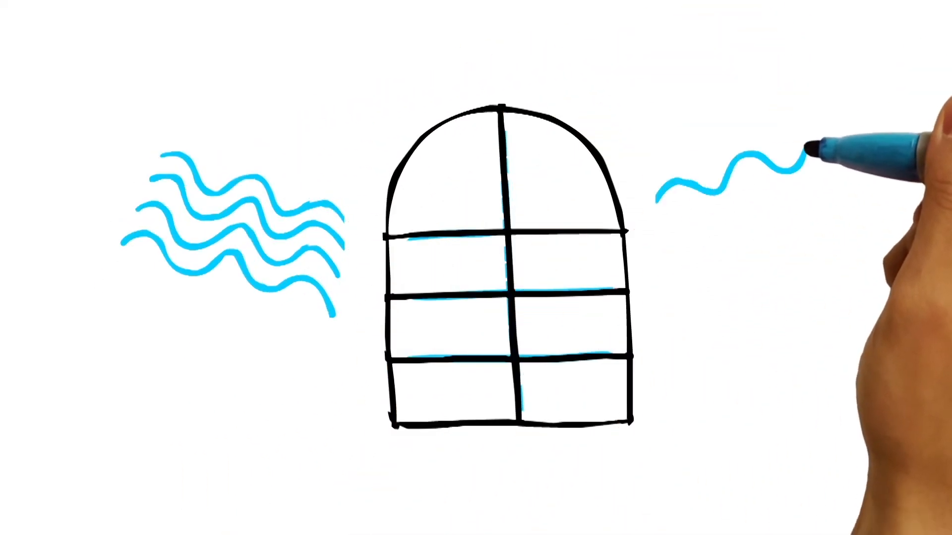
pyautogui.moveTo(528, 137)
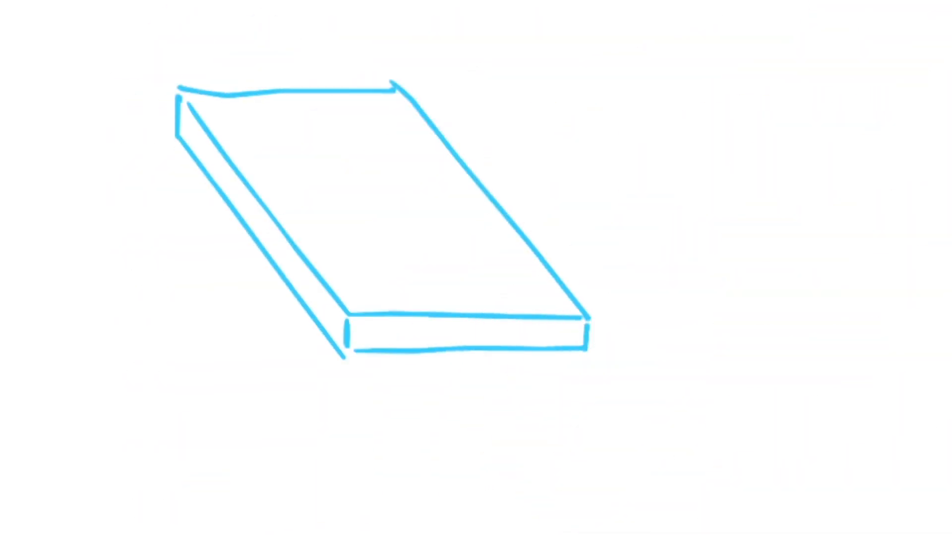
pyautogui.moveTo(225, 109); pyautogui.dragTo(346, 280)
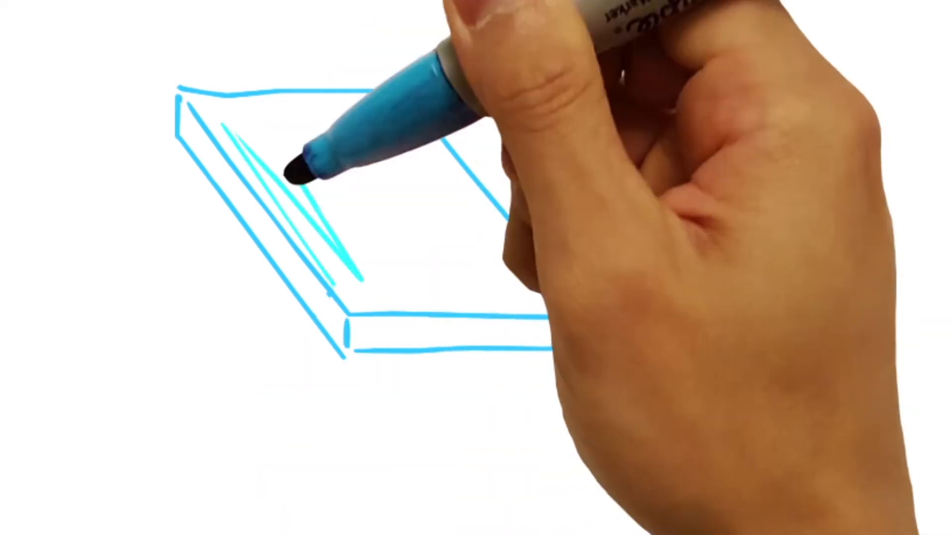